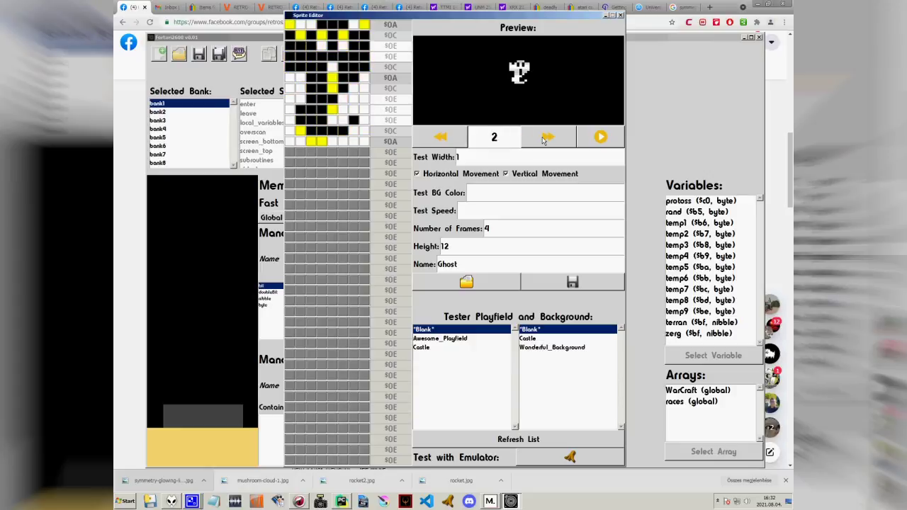
# Step: Preview the Ghost animation and set its test speed to 15
pyautogui.click(600, 136)
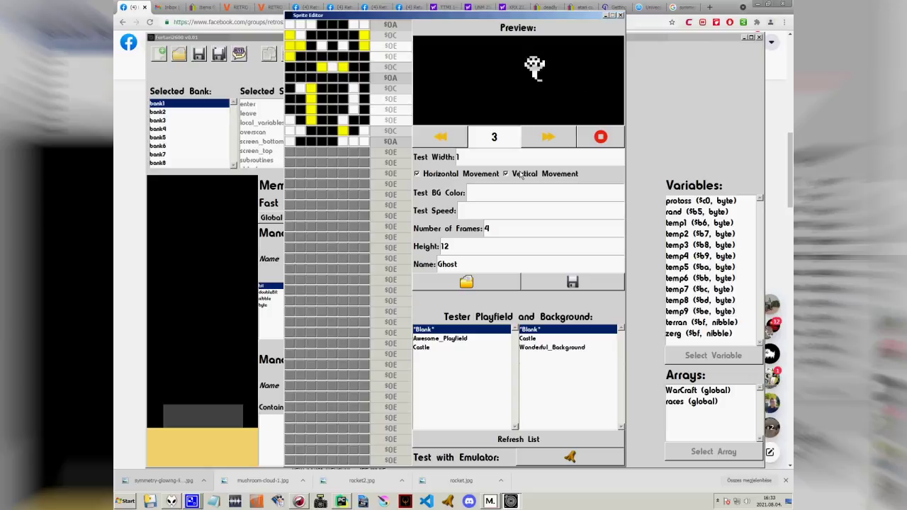
pyautogui.write('15')
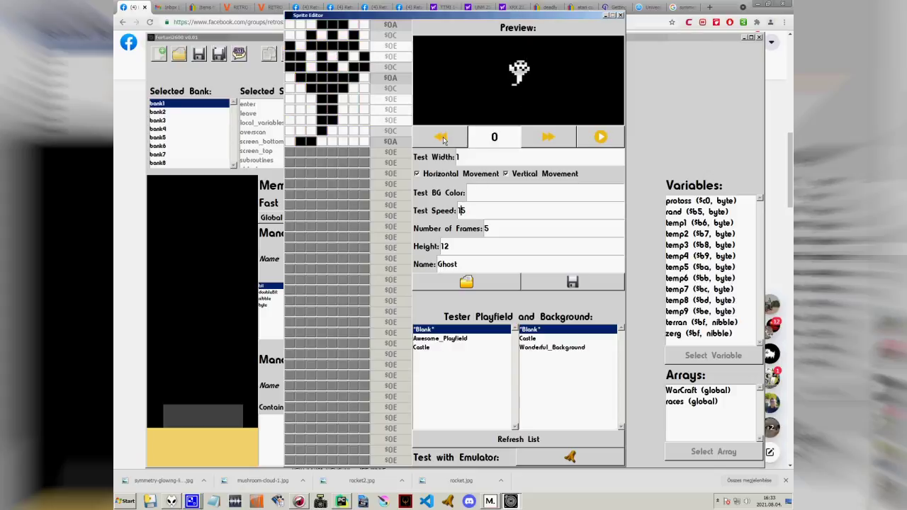
# Step: Choose the Castle scene, replay the preview, and launch the Ghost test in the Stella emulator
pyautogui.click(421, 347)
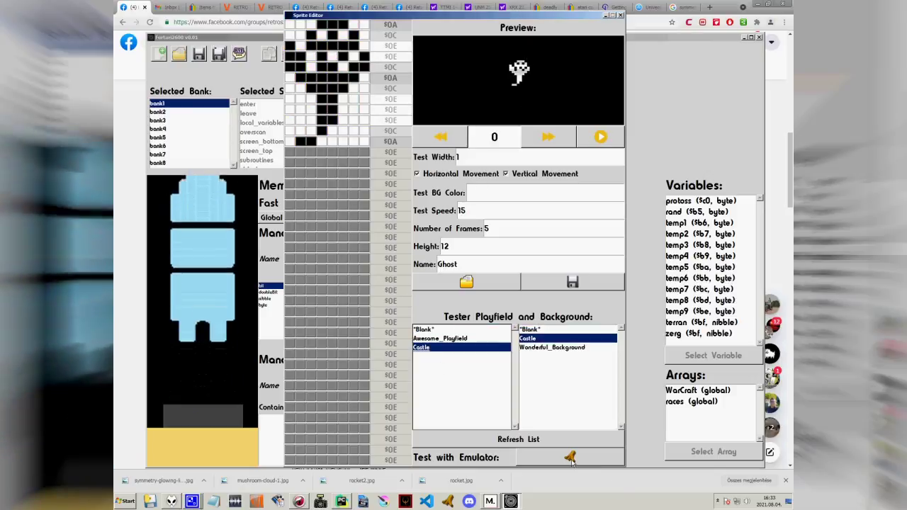
pyautogui.click(600, 136)
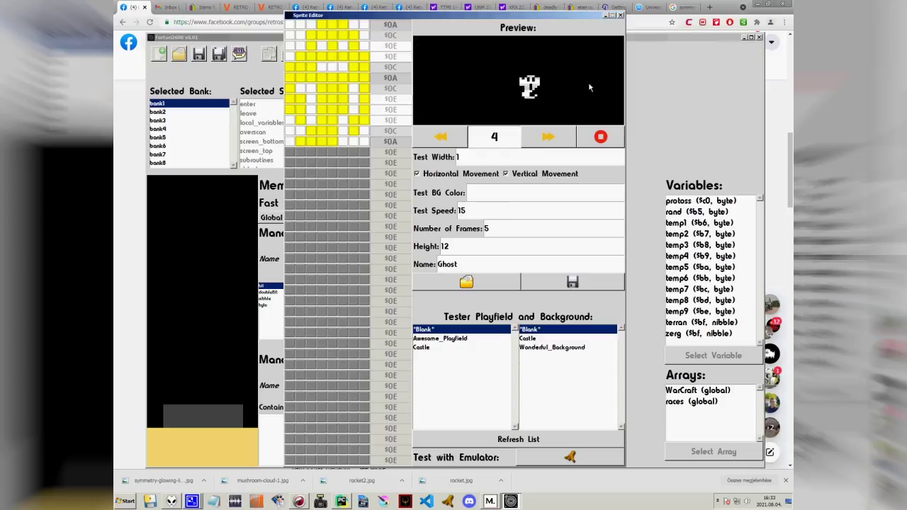
pyautogui.click(601, 136)
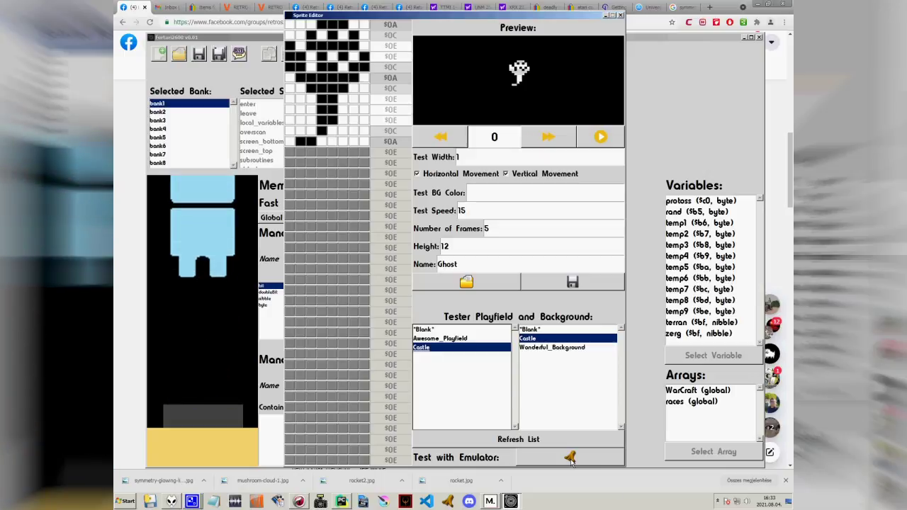
pyautogui.click(570, 456)
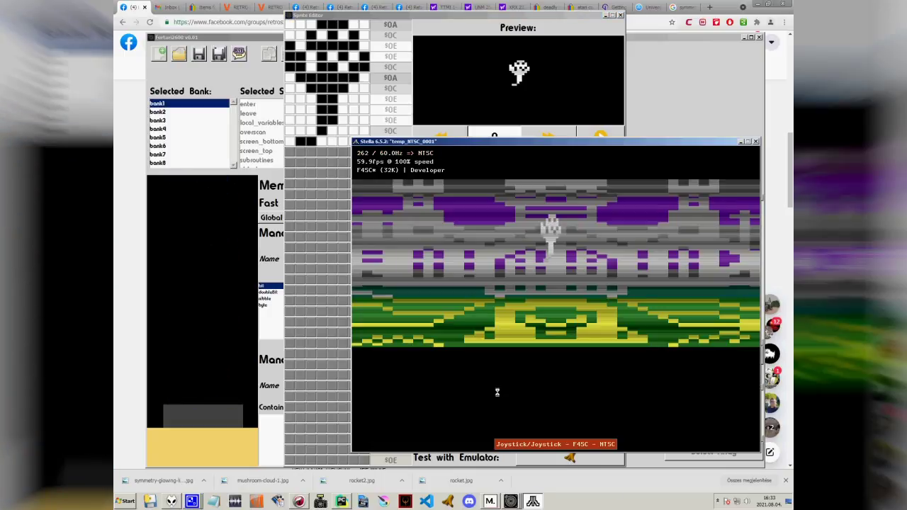